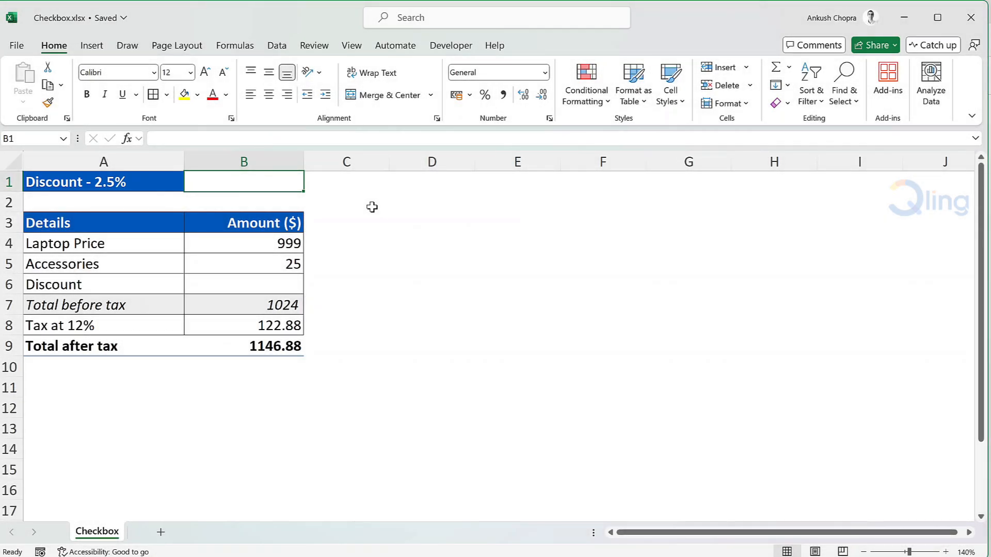
Step: Draw a Form Controls check box, 'Check Box 1', near cell C2
click(451, 45)
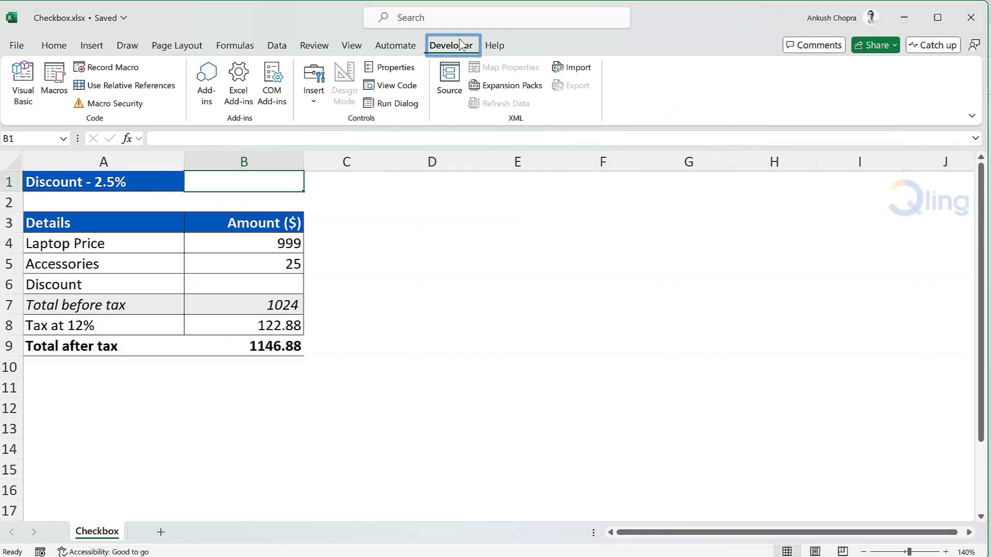
click(313, 85)
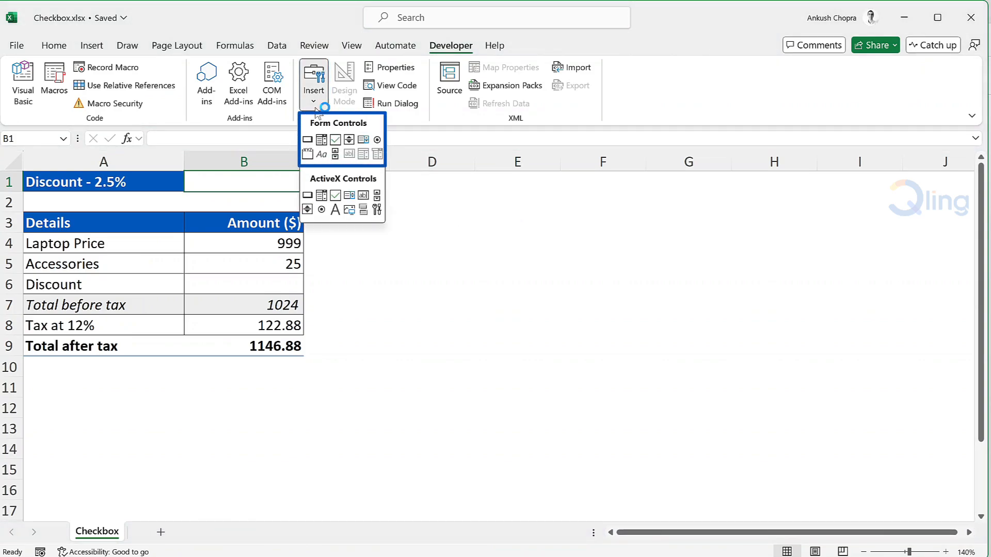
click(336, 138)
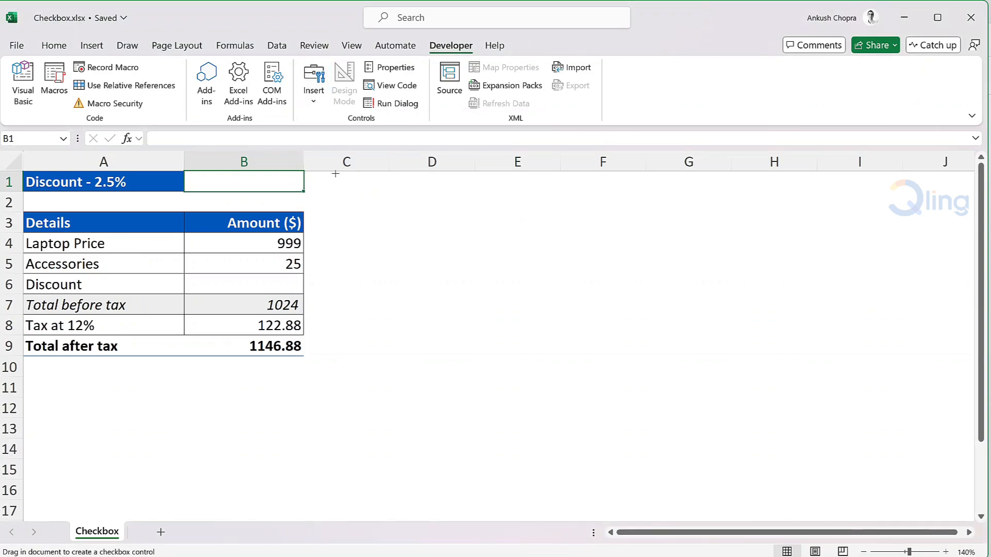
mouse_move(297, 194)
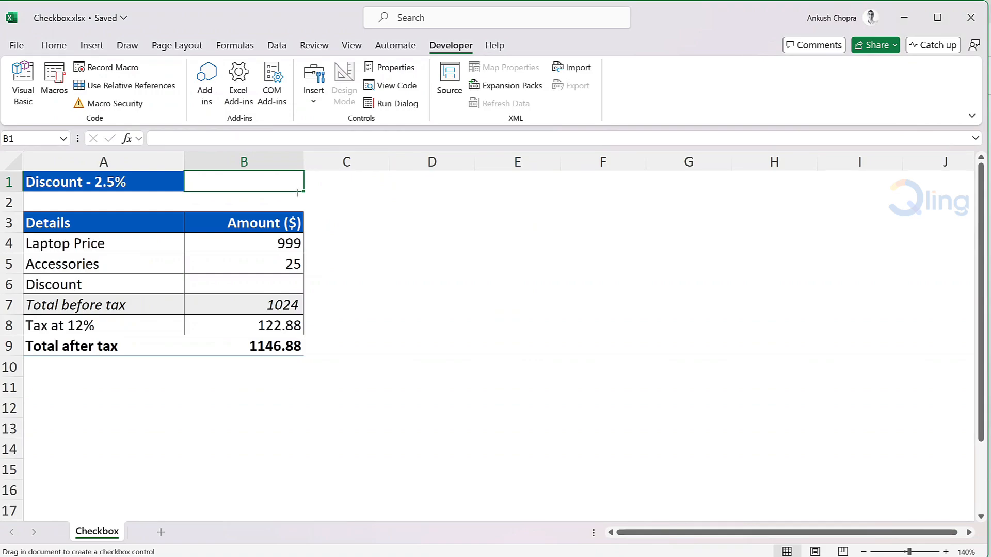
drag(328, 199, 365, 211)
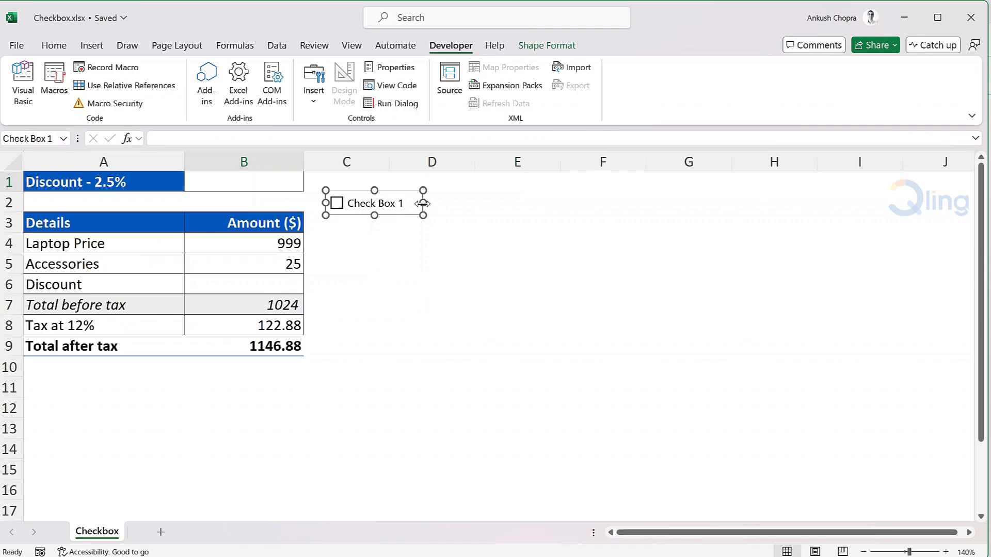
click(16, 45)
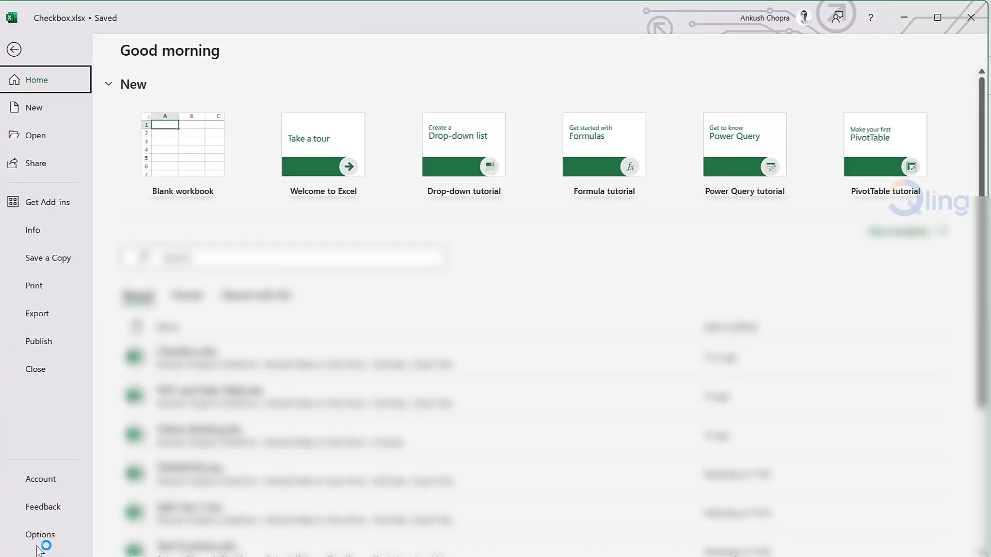
click(39, 534)
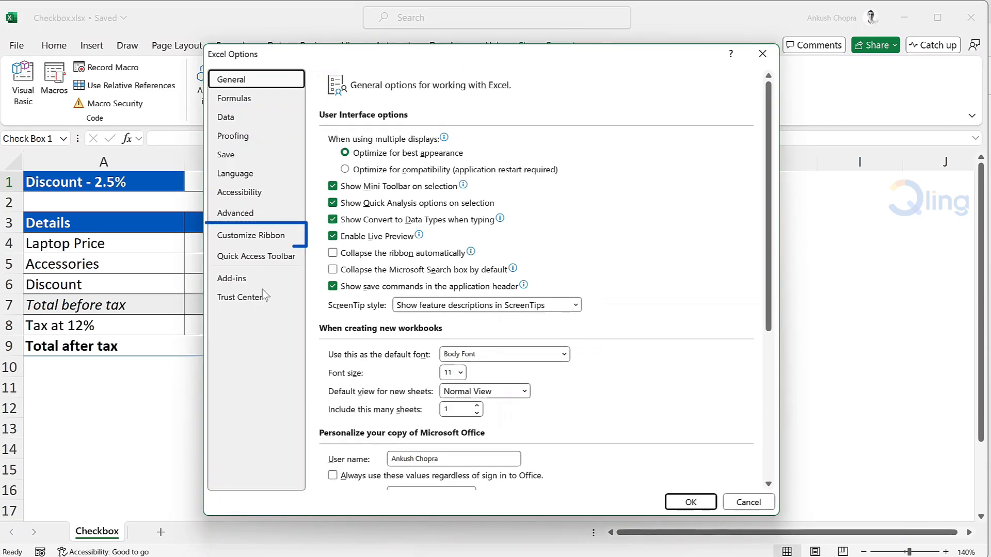
click(253, 235)
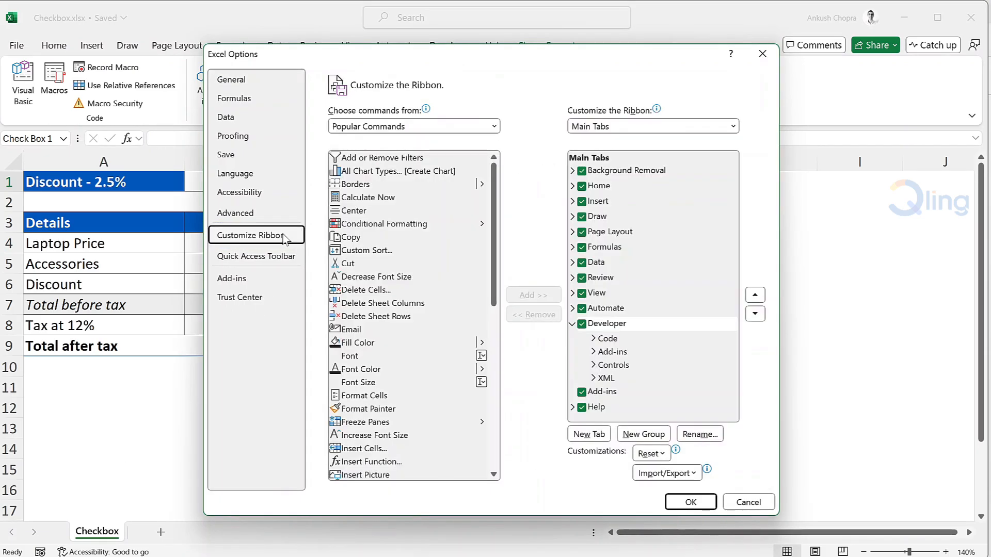
click(610, 324)
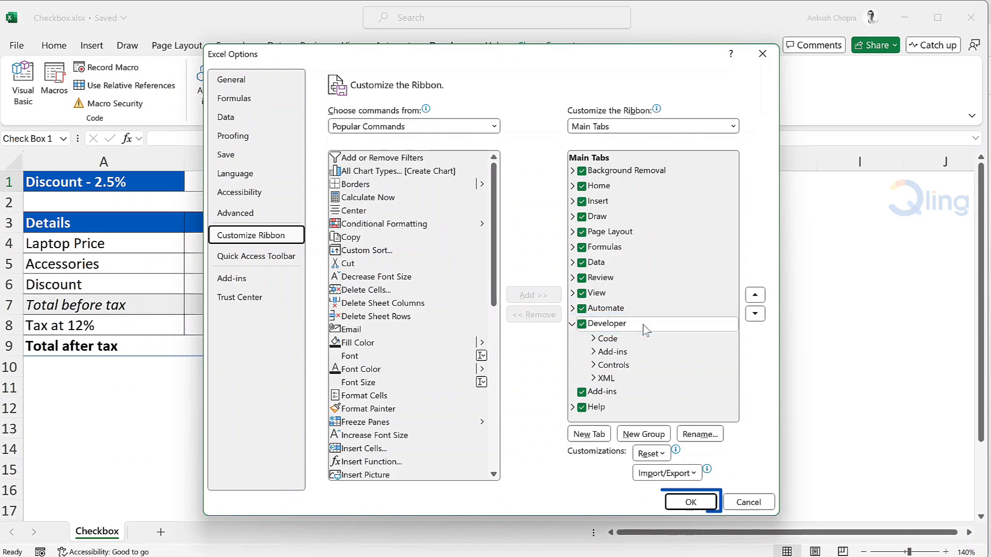
click(689, 501)
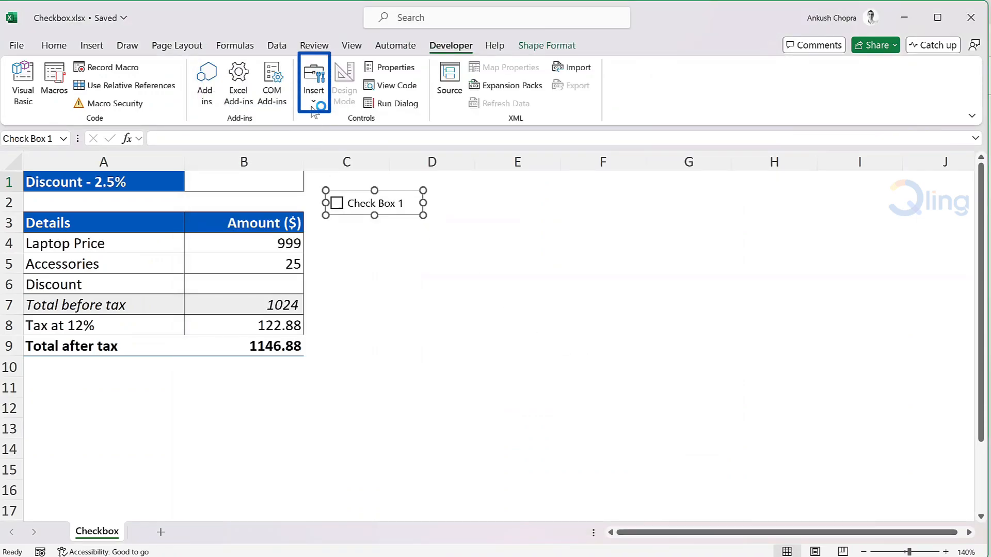
Step: Open the Developer Insert list of form and ActiveX controls
click(313, 79)
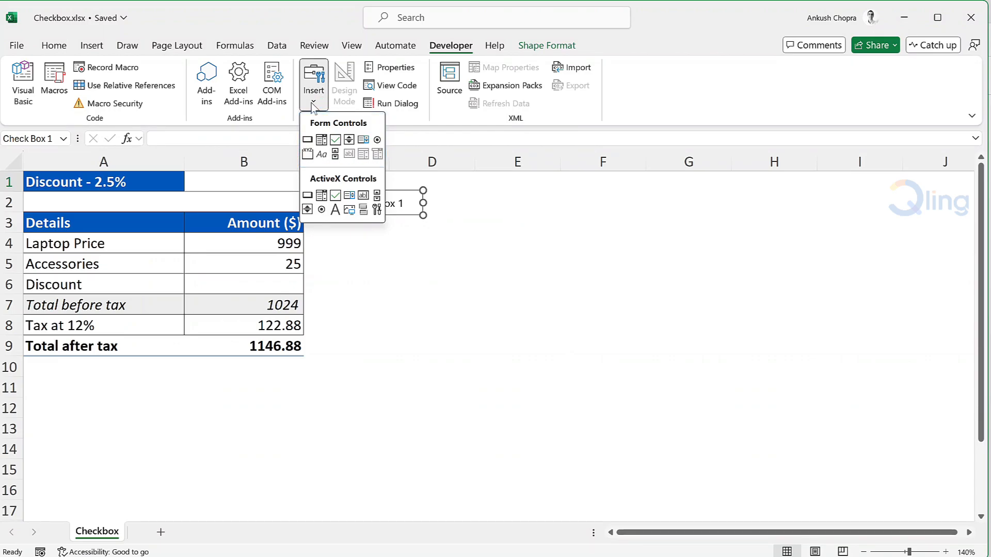
mouse_move(514, 171)
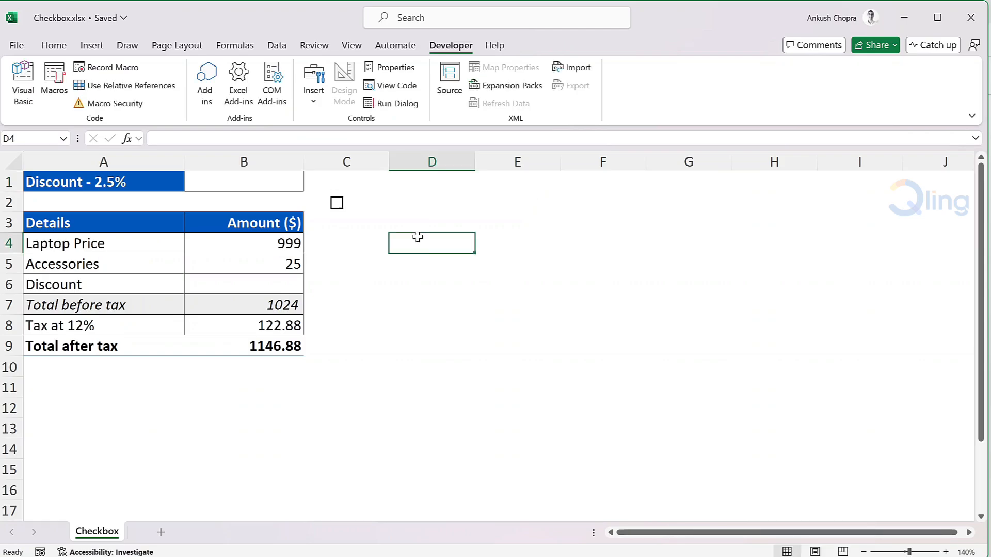
Step: Test-tick the checkbox, leave it ticked, and move it into cell B1
click(336, 203)
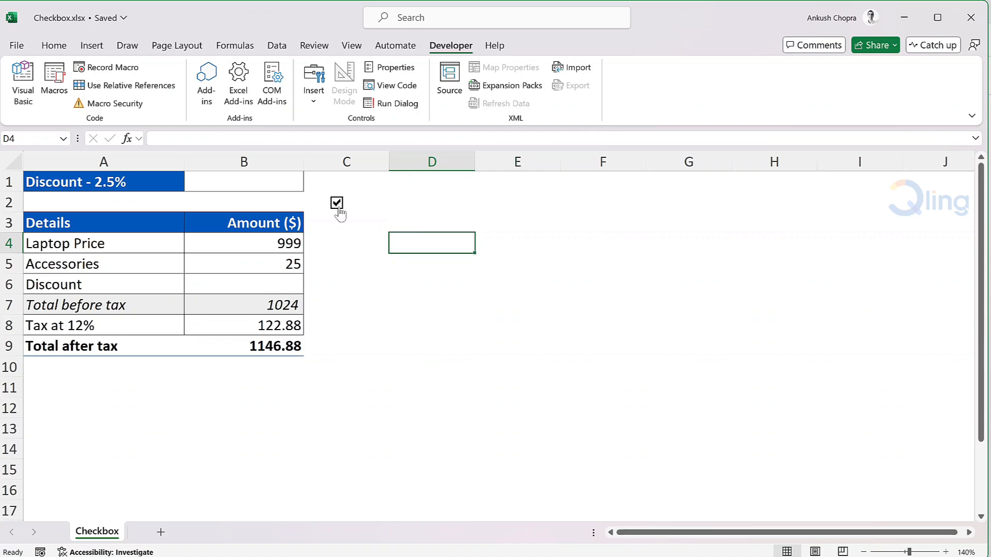
click(336, 203)
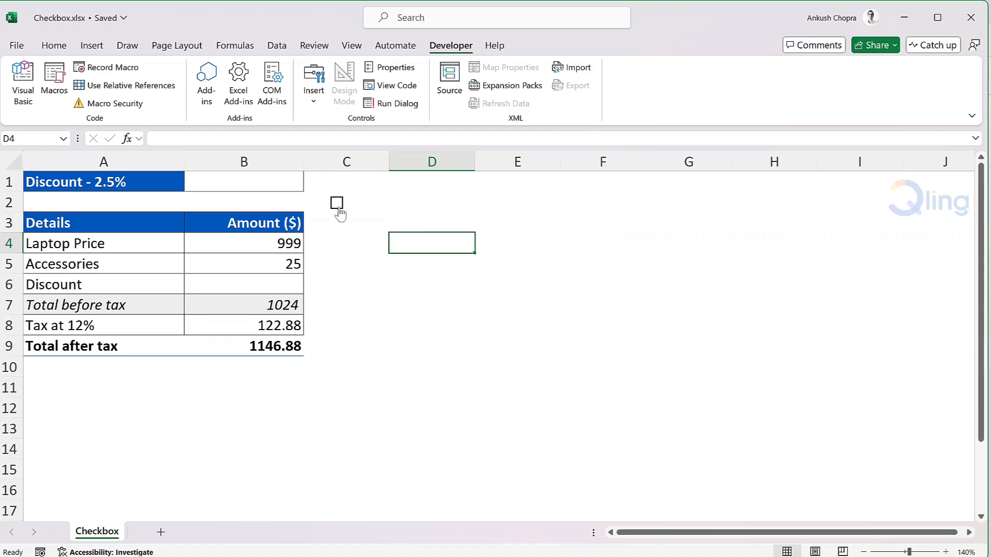
click(336, 203)
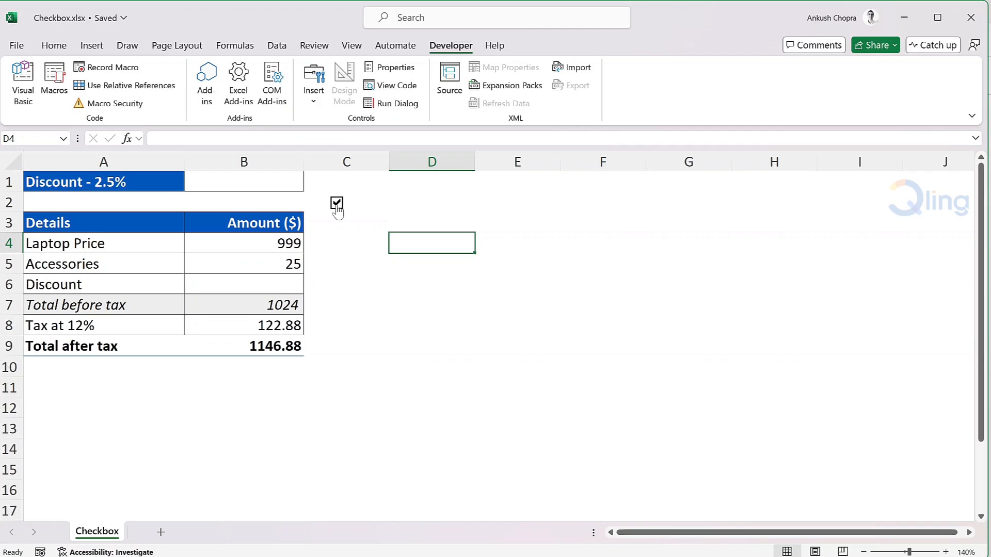
right_click(337, 204)
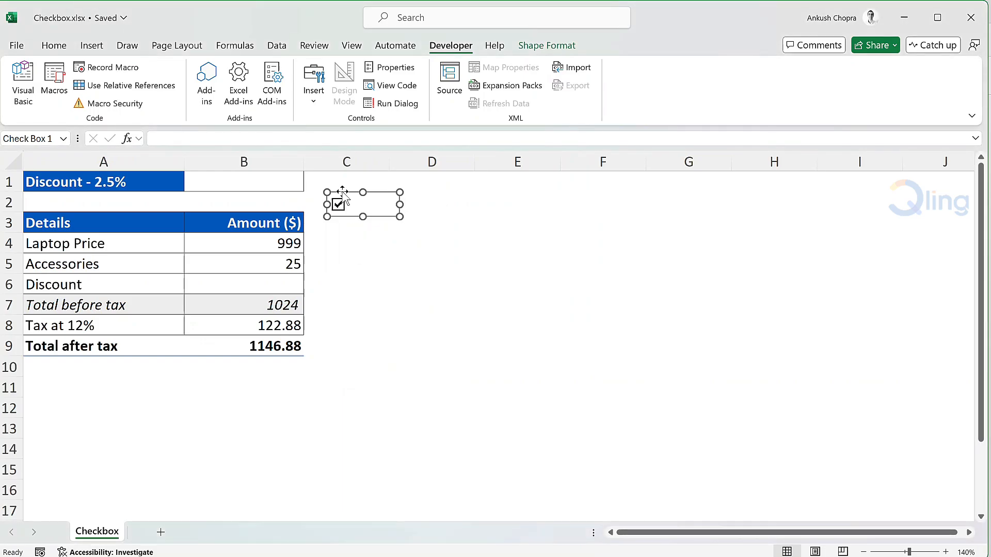
drag(341, 204, 239, 183)
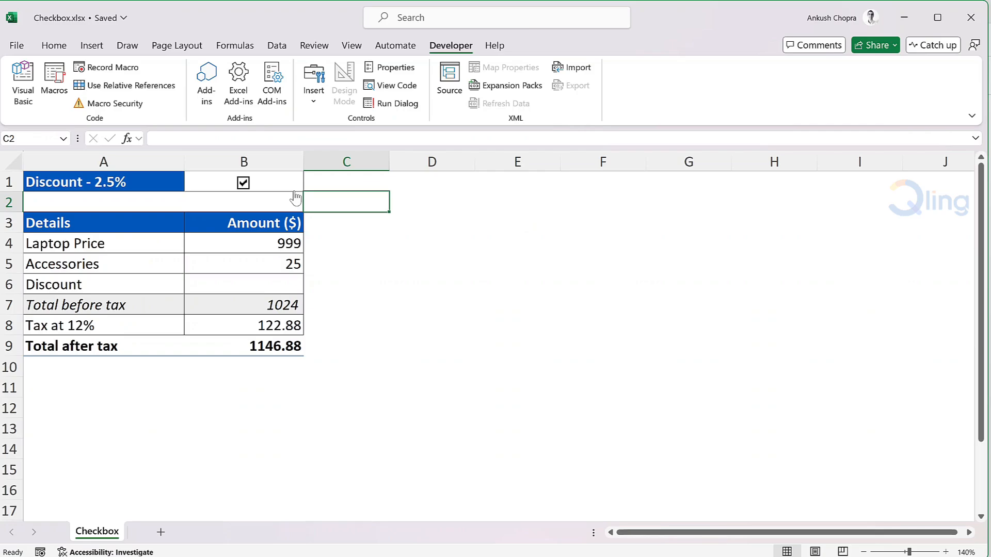
Step: Set the checkbox's Format Control cell link to $B$1 so B1 shows TRUE
right_click(243, 182)
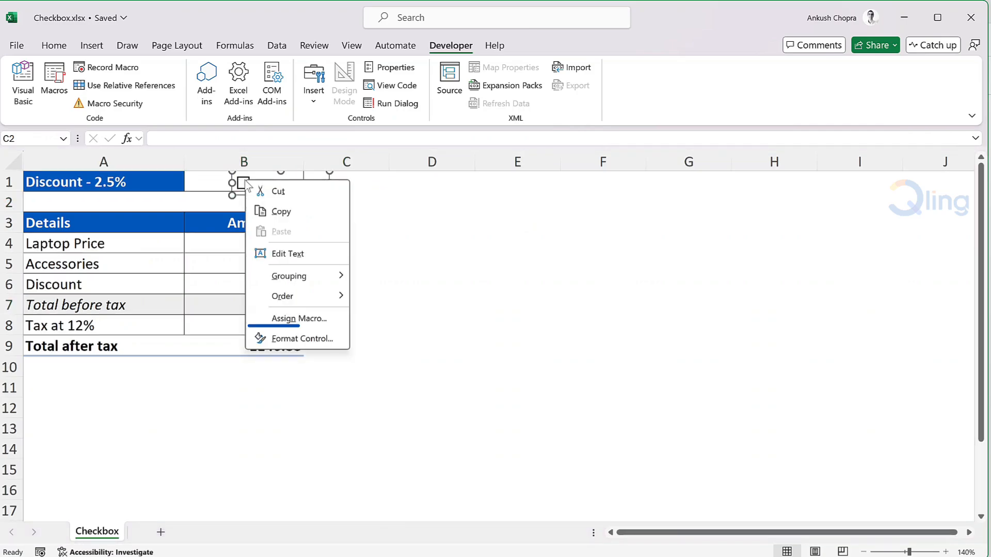
click(303, 338)
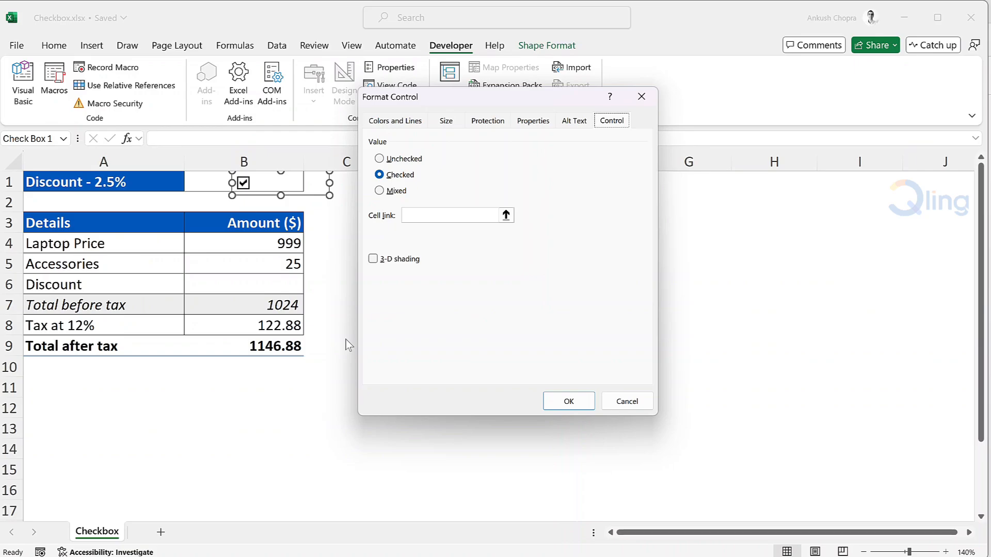
click(452, 215)
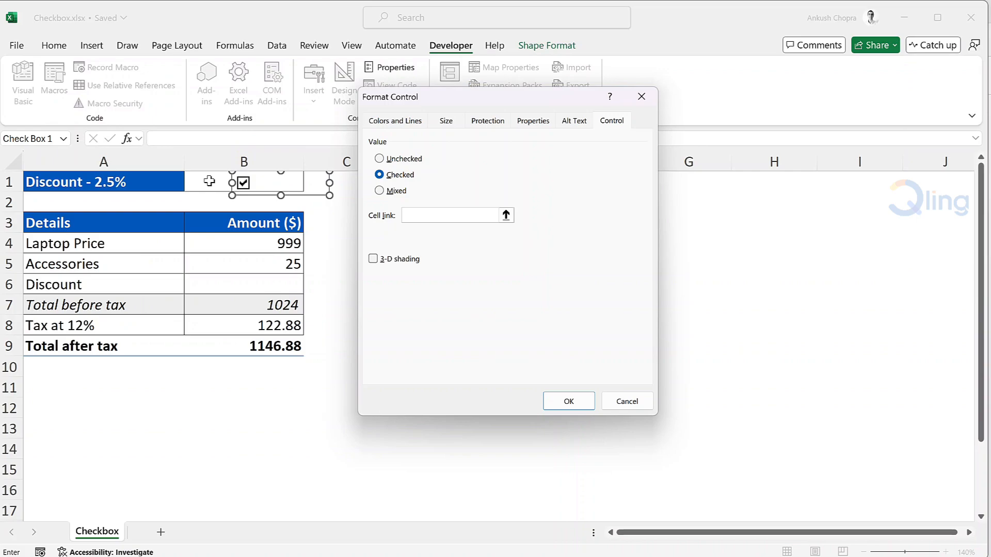
click(450, 215)
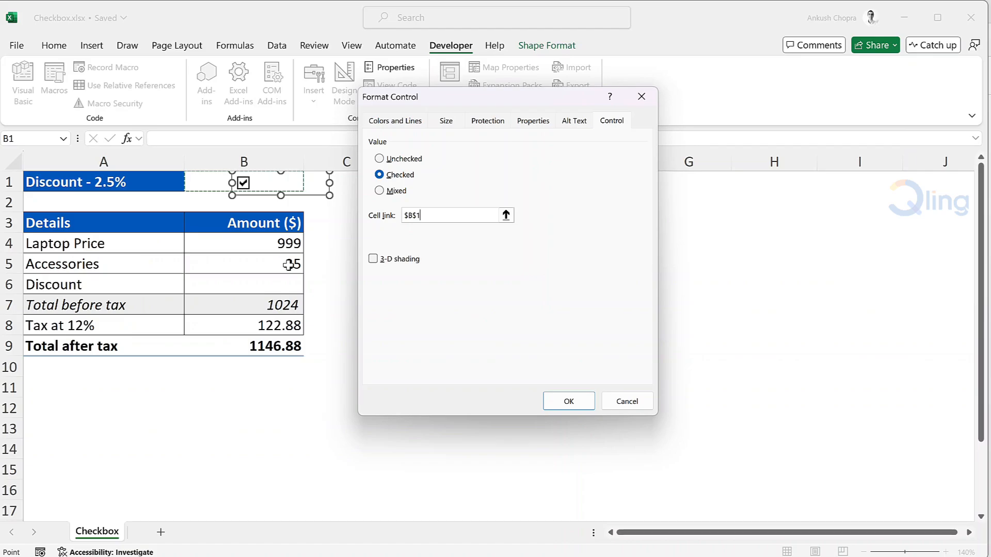
click(566, 401)
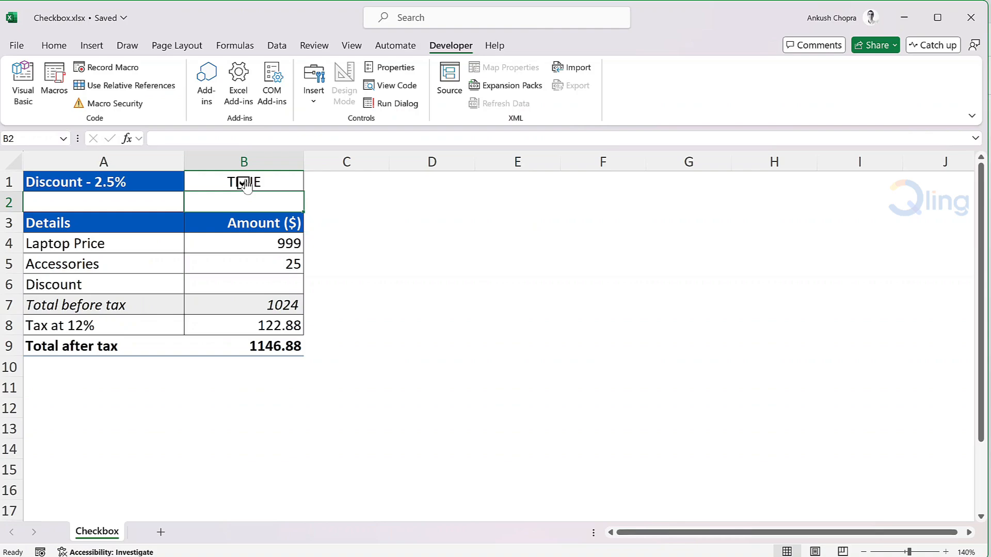
Step: Untick the checkbox, colour B1's FALSE text white, then tick it again
click(244, 182)
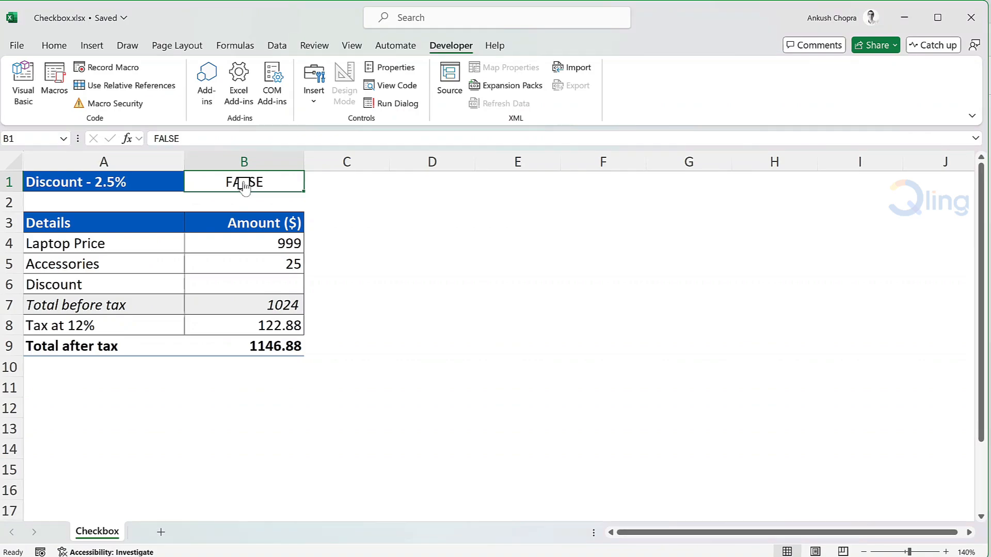
click(54, 45)
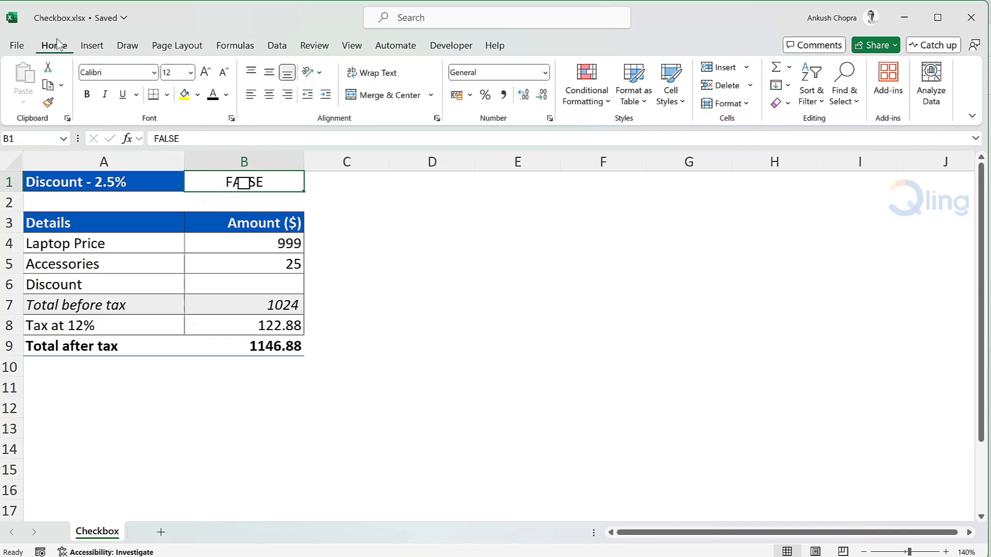
click(226, 94)
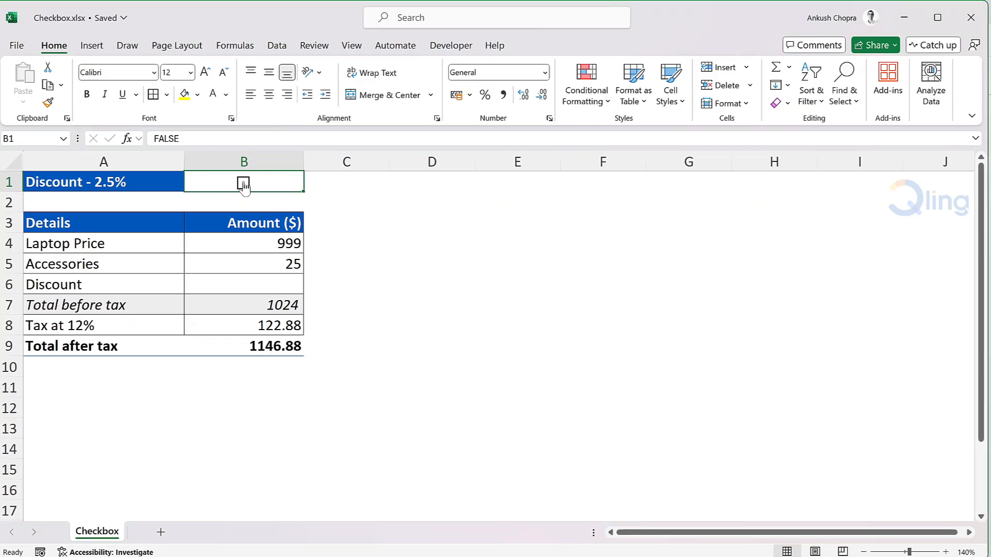
click(243, 182)
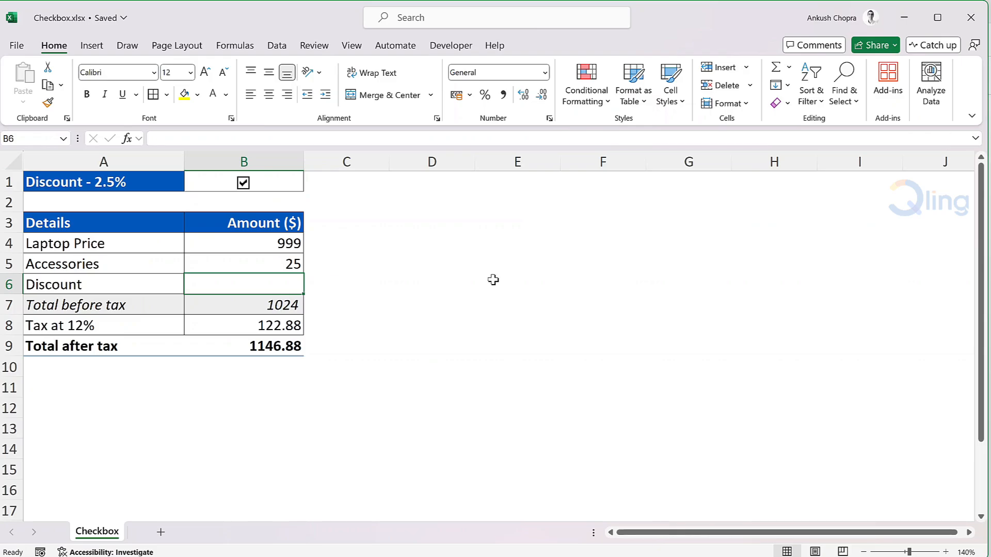
Step: Enter =IF(B1=TRUE,(B4+B5)*2.5%,0) in B6, giving a 25.6 discount
text(=IF(B1=)
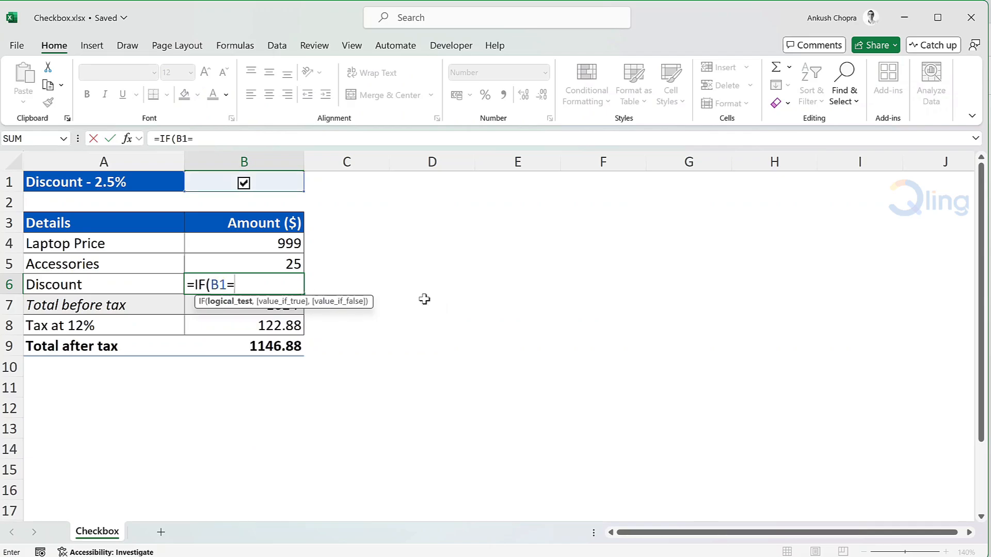
text(True)
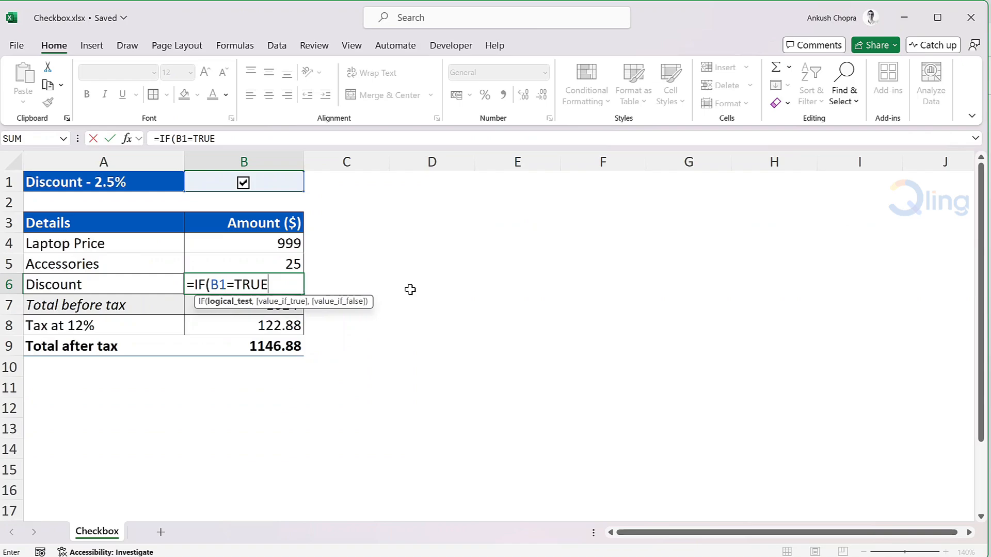
text(,()
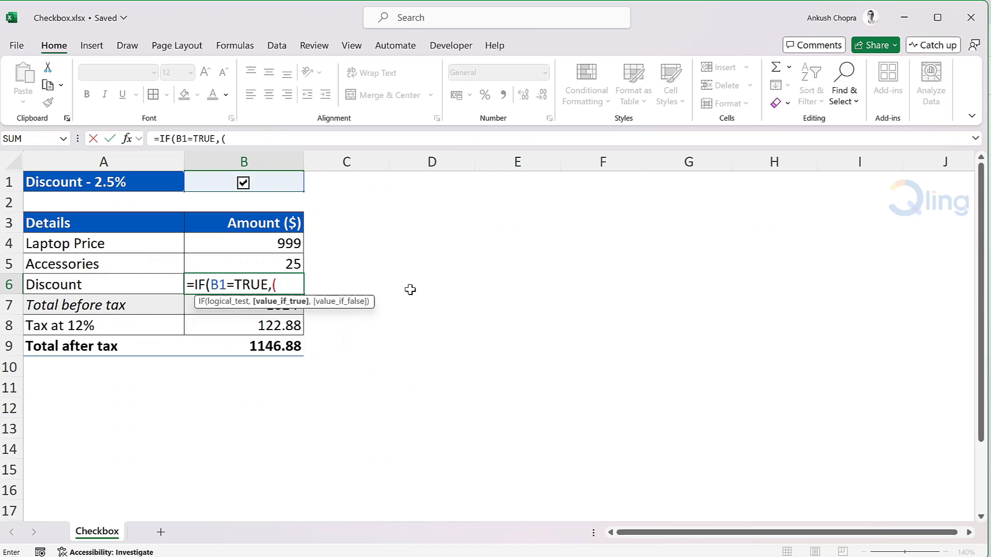
click(244, 243)
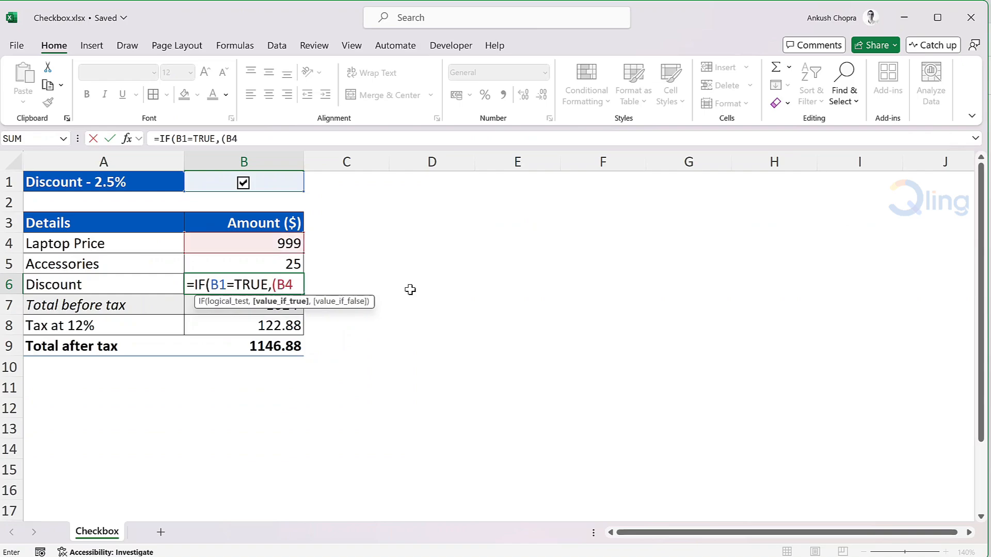
text(+)
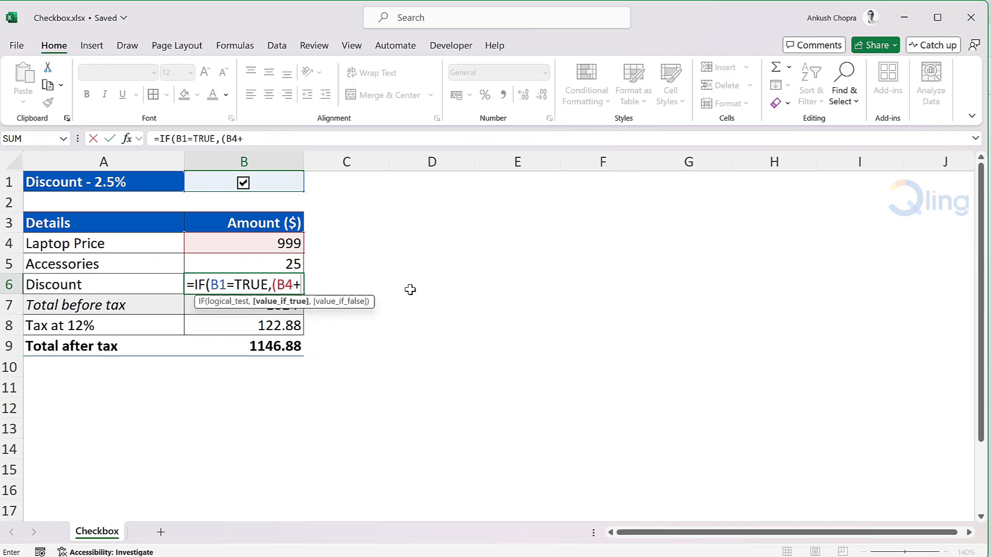
text(B)
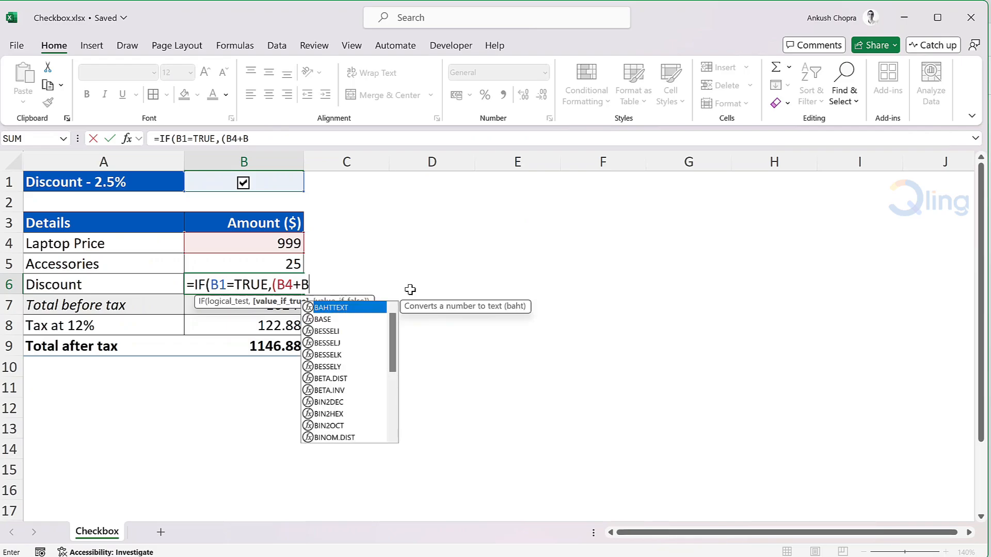
text(5))
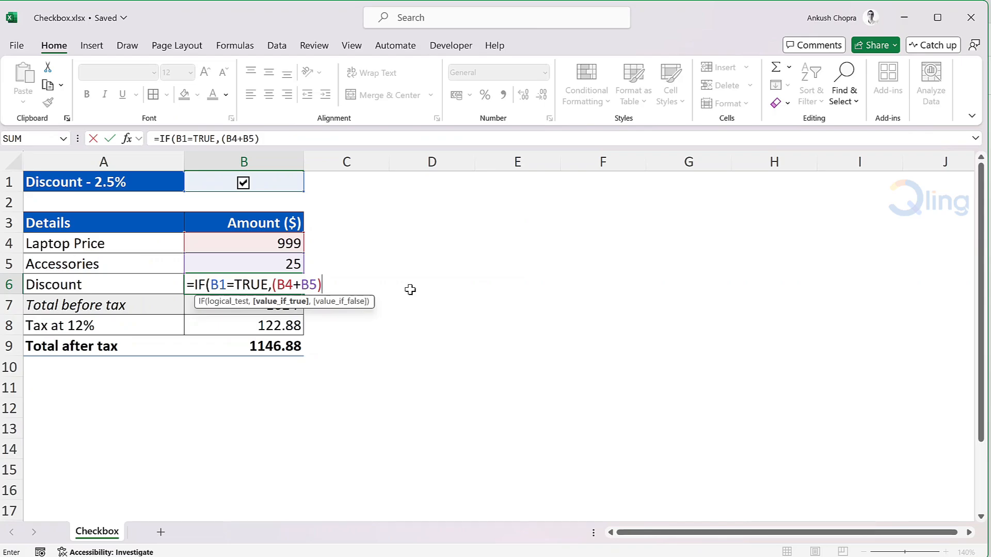
text(*2.5)
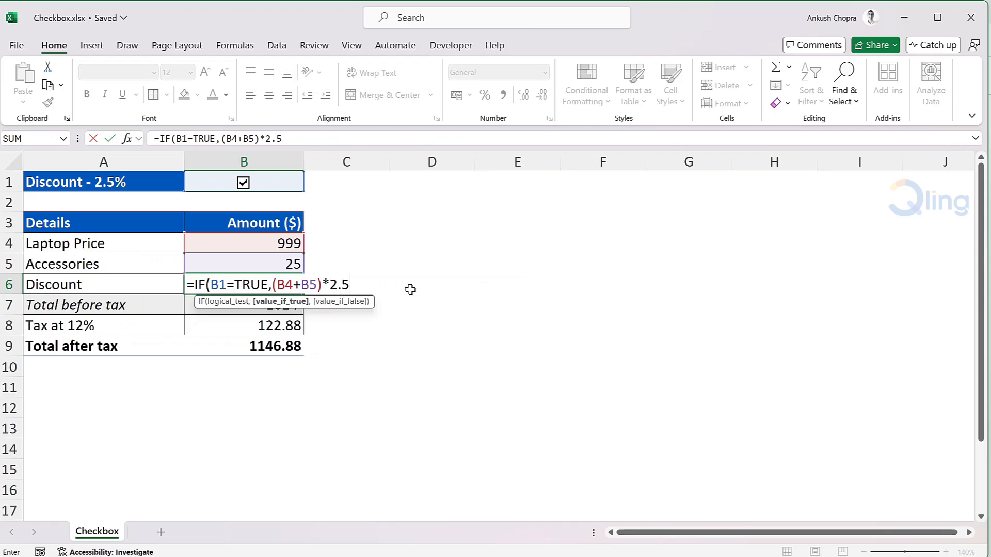
text(%)
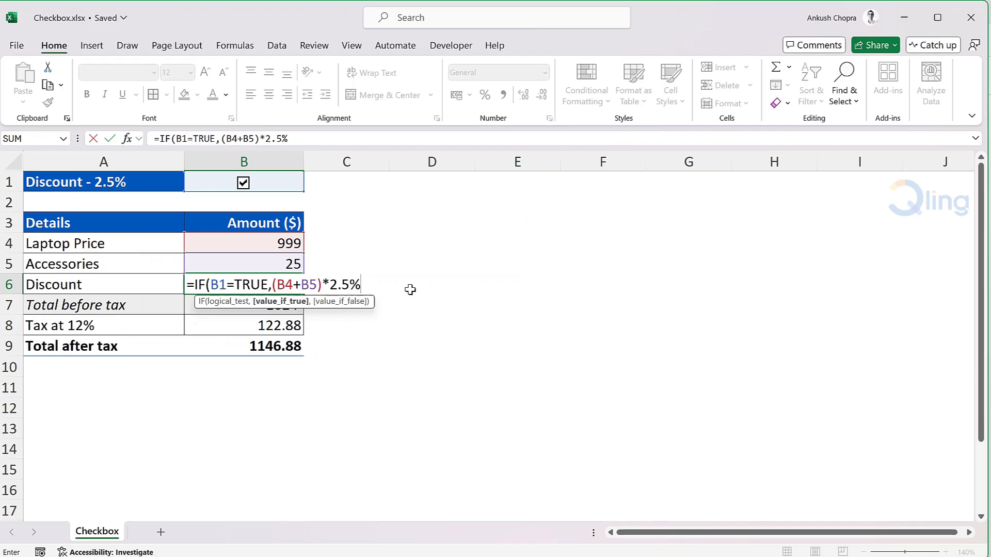
text(,)
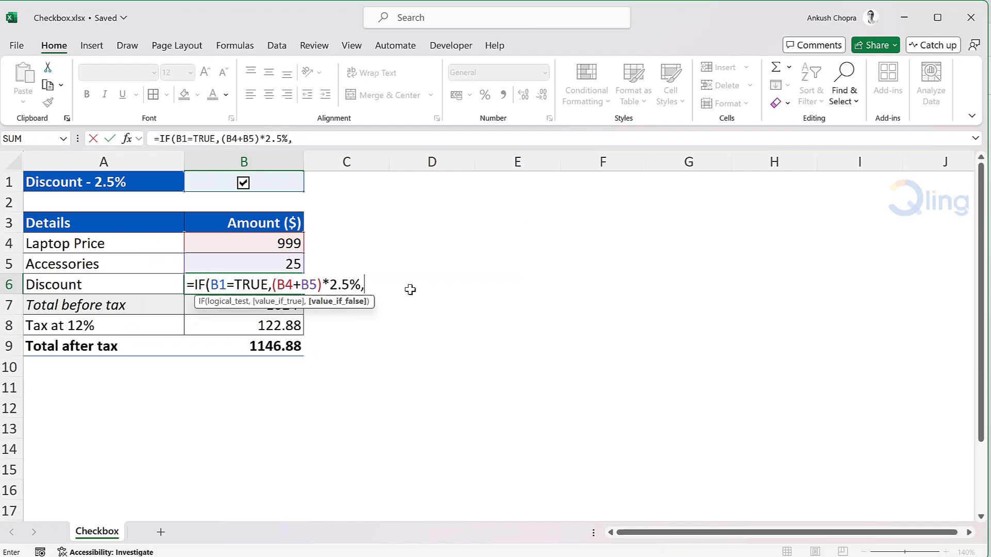
text(0)
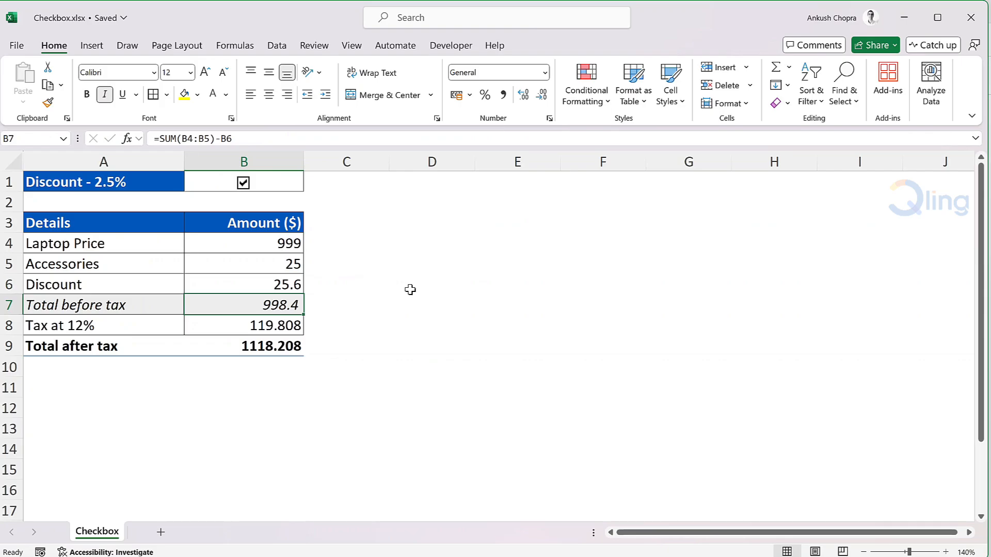
Step: Toggle the B1 checkbox and leave it unticked, zeroing the discount (total 1146.88)
click(243, 284)
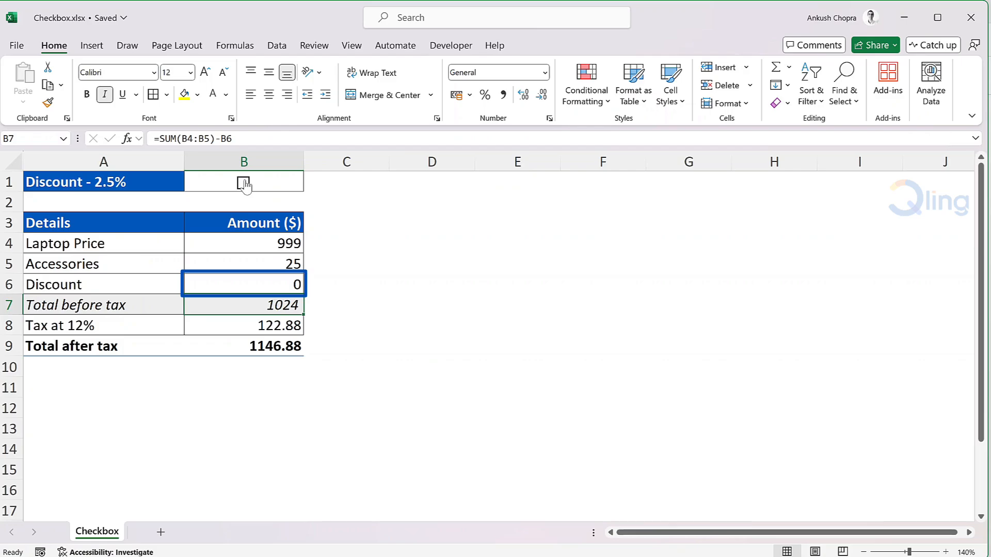
click(243, 305)
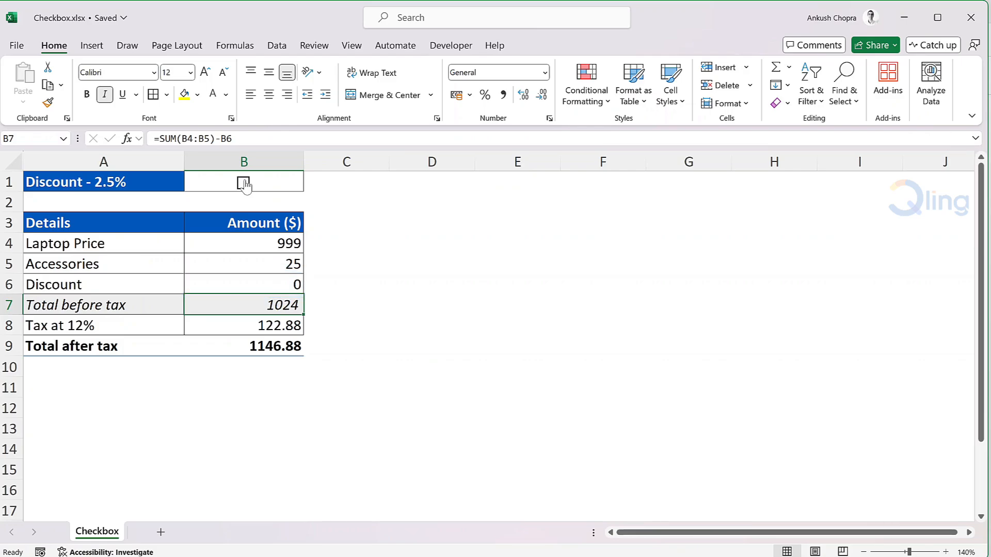
click(244, 183)
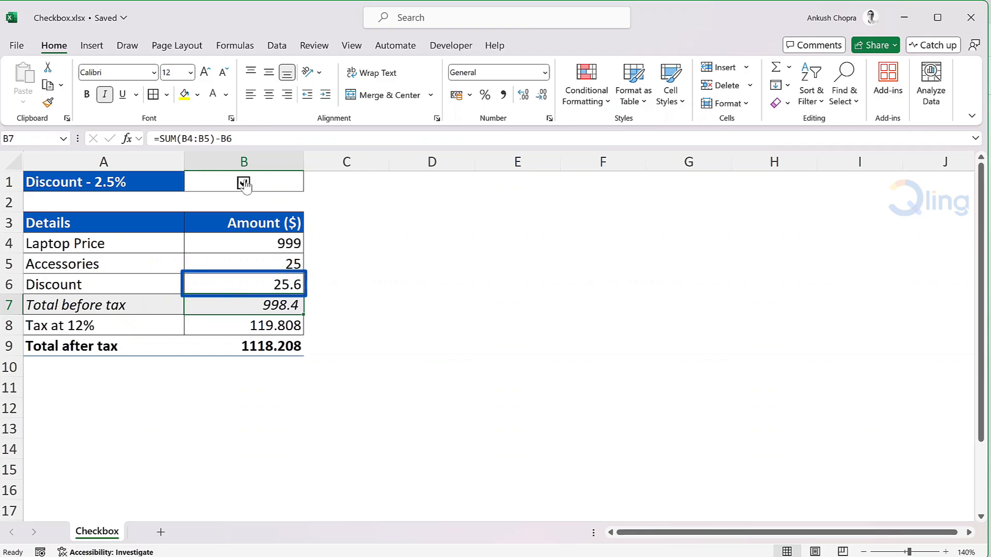
click(244, 182)
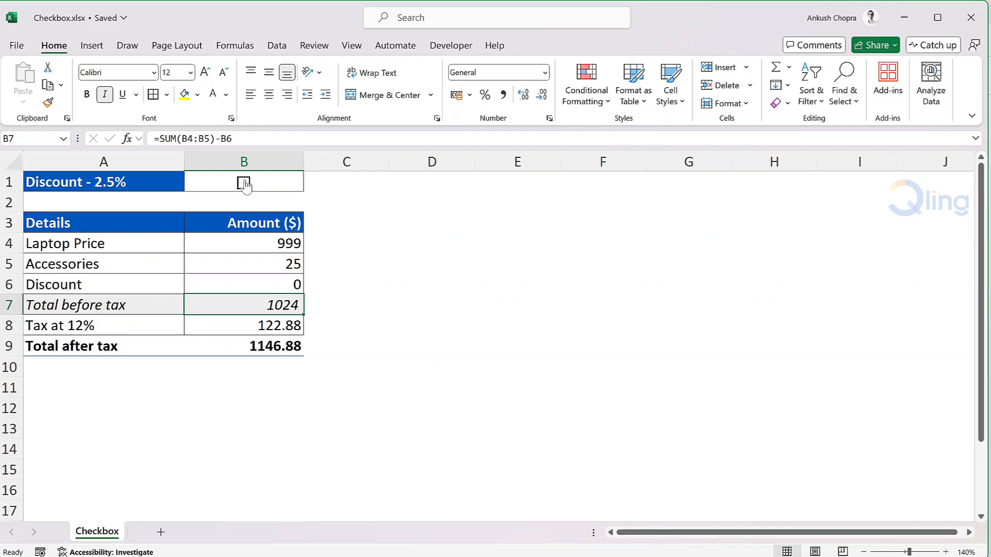
Step: Delete the old form checkbox from B1, leaving the cell blank
click(244, 182)
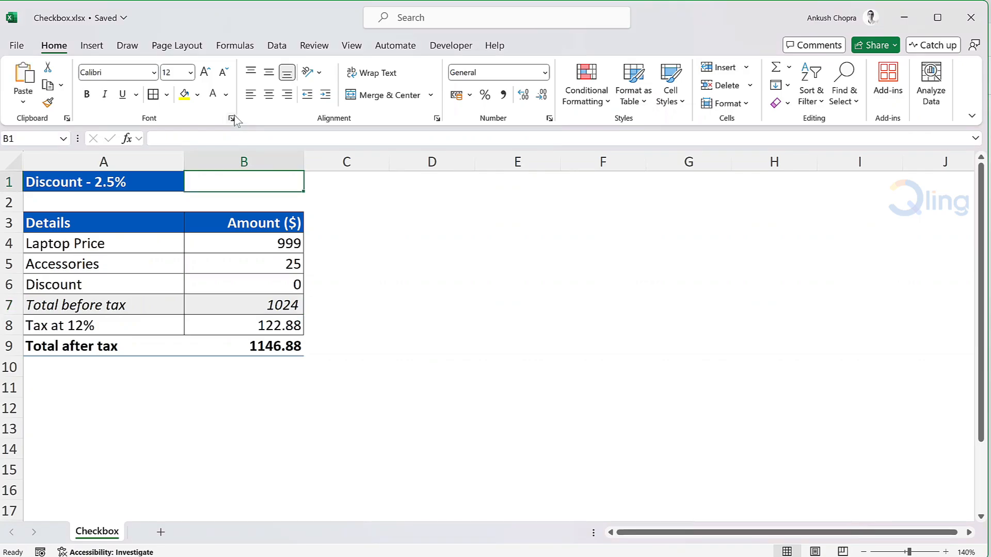
mouse_move(213, 94)
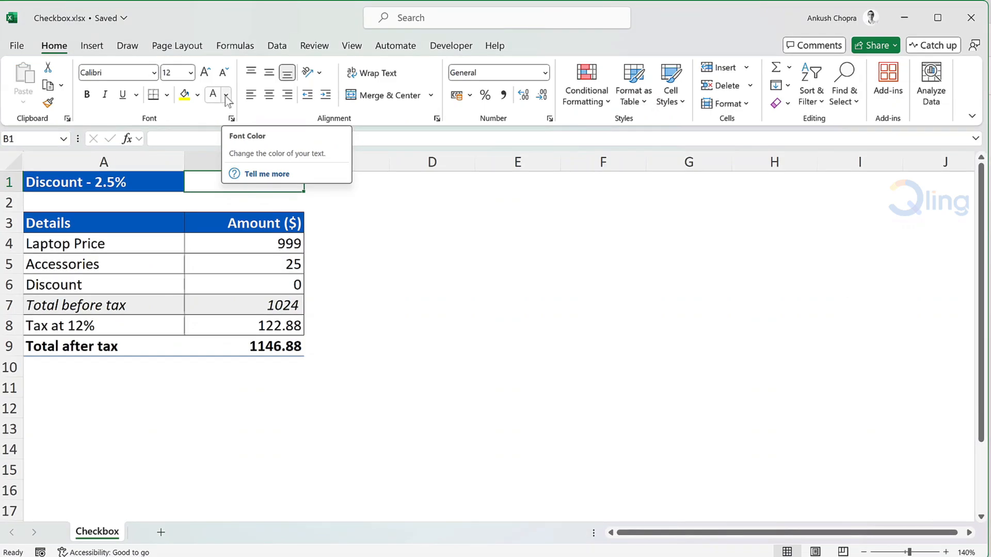
click(226, 95)
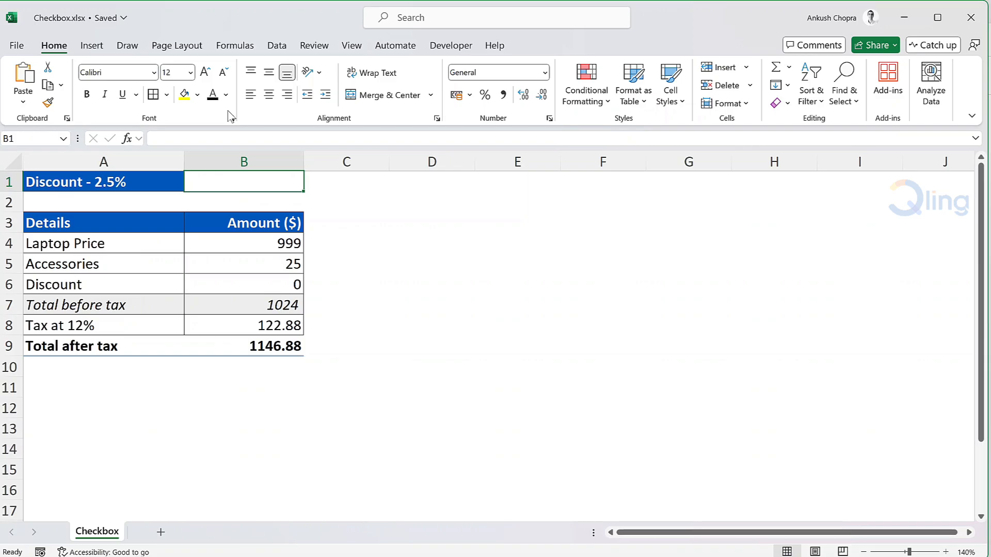
click(90, 45)
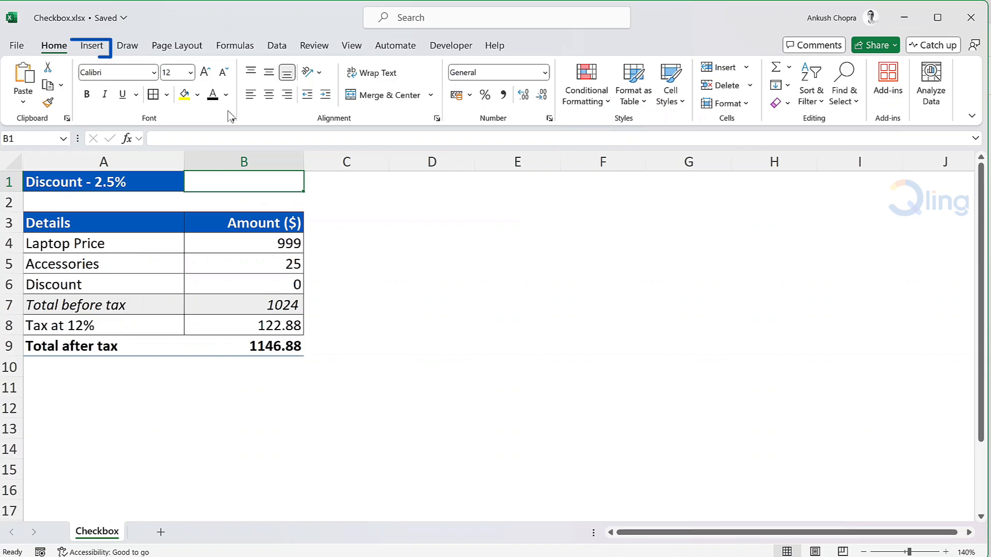
Step: Insert a new unticked in-cell checkbox into B1 from the Insert tab
click(91, 46)
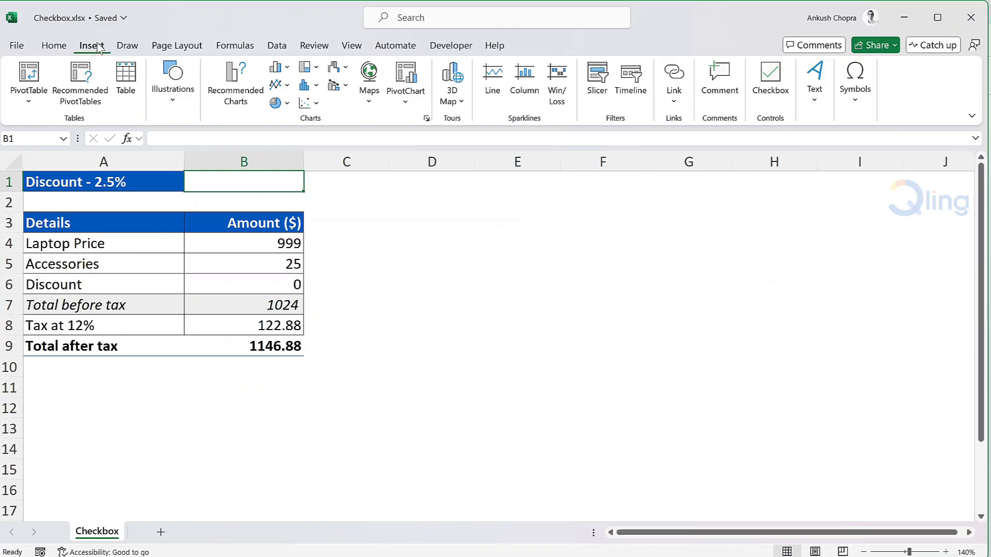
mouse_move(769, 82)
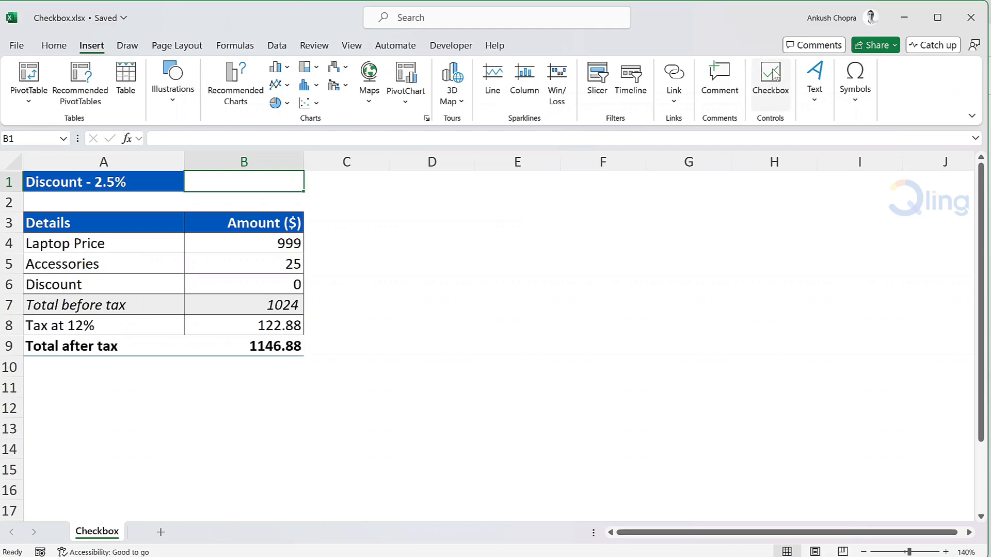
click(770, 79)
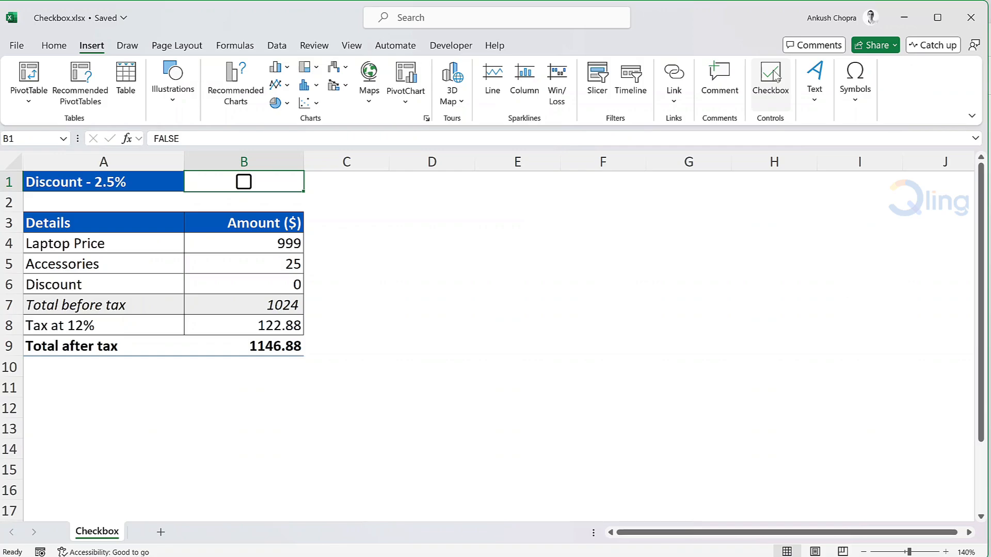
mouse_move(543, 187)
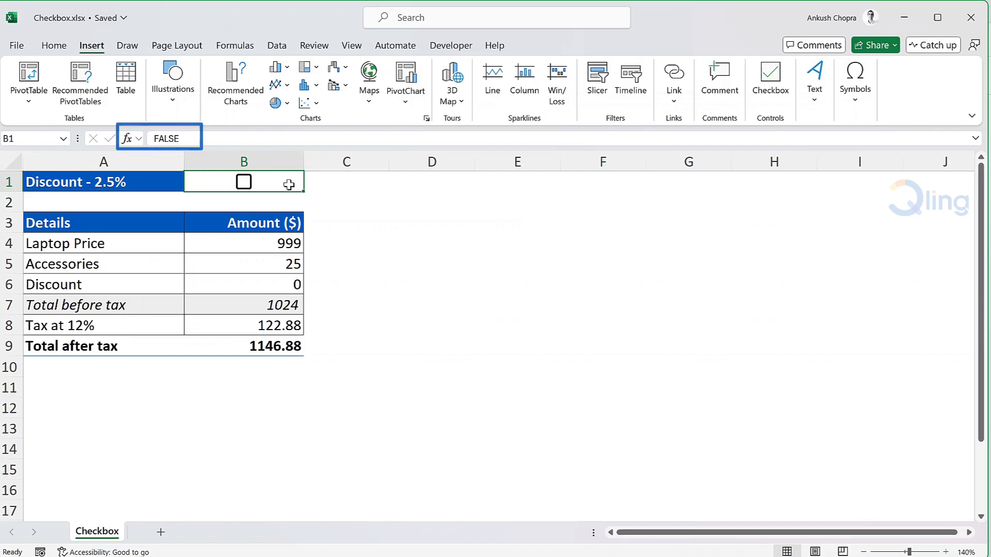
Step: Toggle the in-cell checkbox and leave it ticked, applying the 25.6 discount (total 1118.208)
click(243, 182)
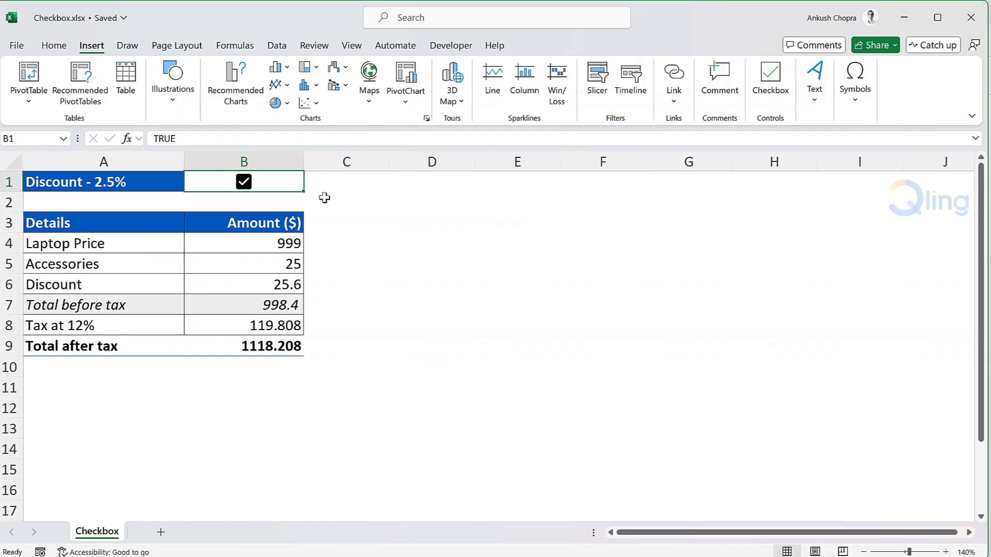
mouse_move(249, 183)
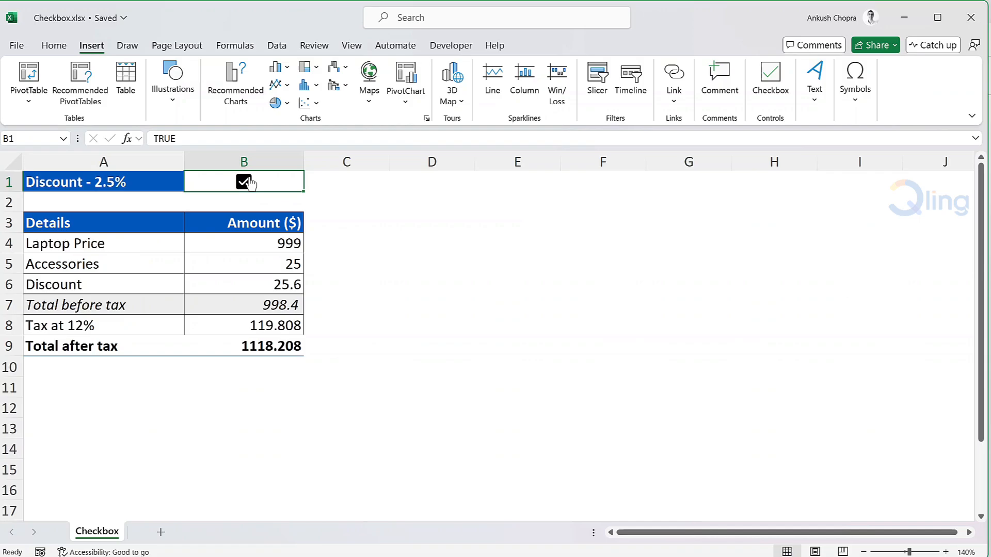
click(244, 182)
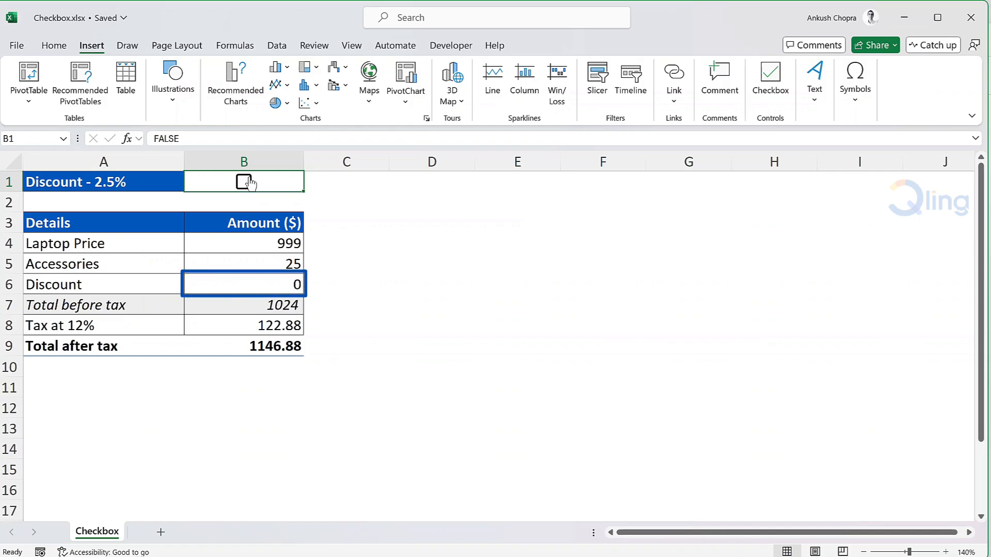
click(244, 182)
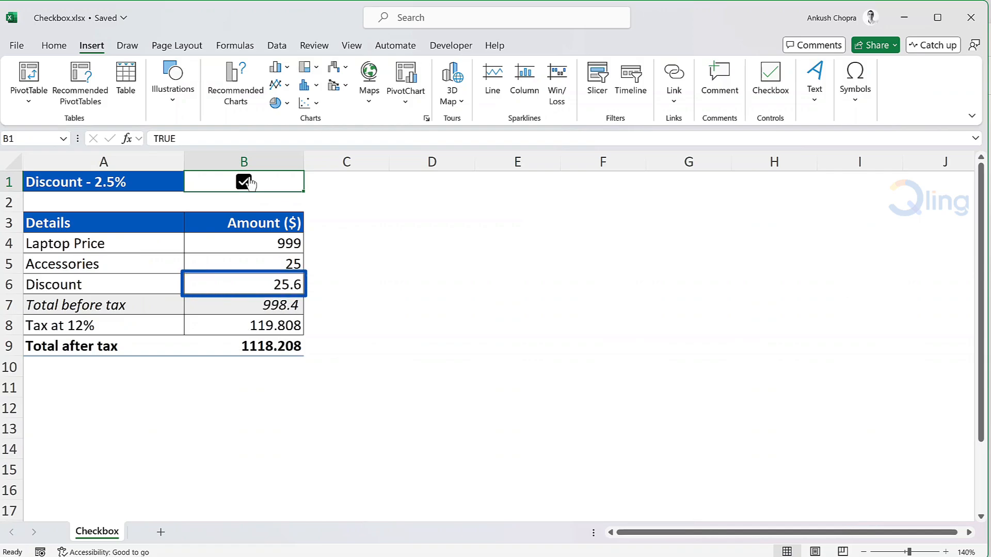